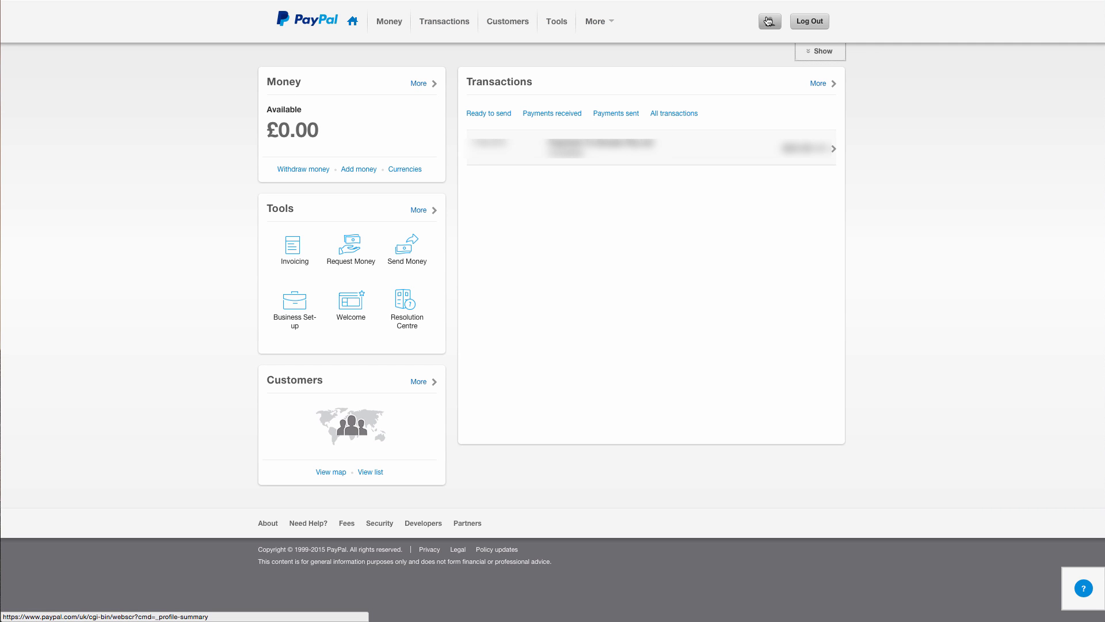
Reach My selling preferences from the profile's Profile and Settings page.
click(769, 20)
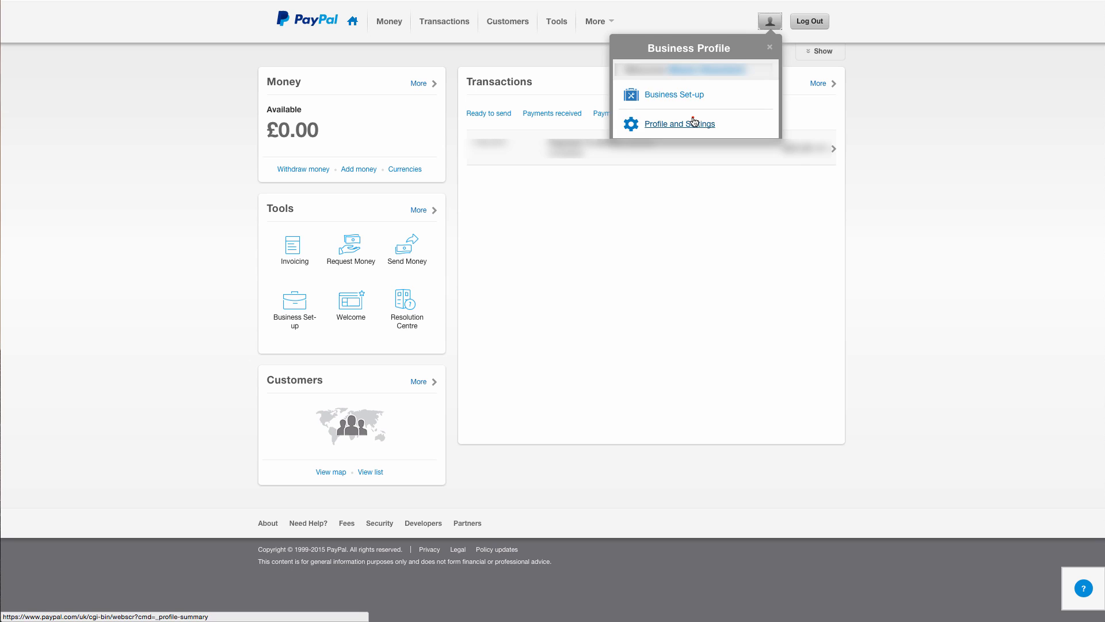
click(679, 123)
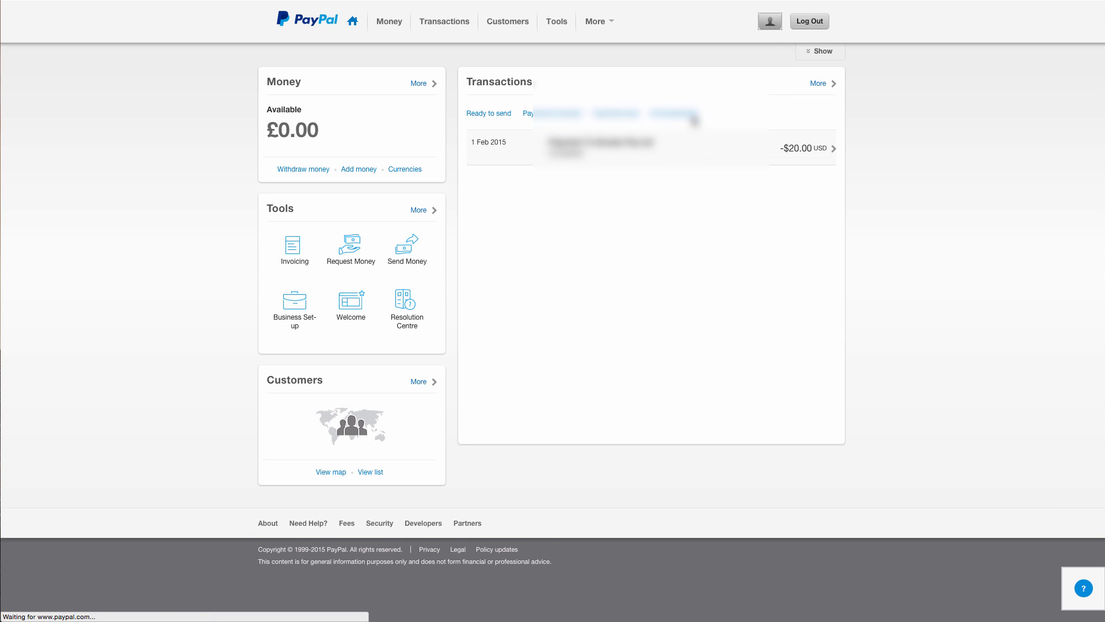
click(768, 21)
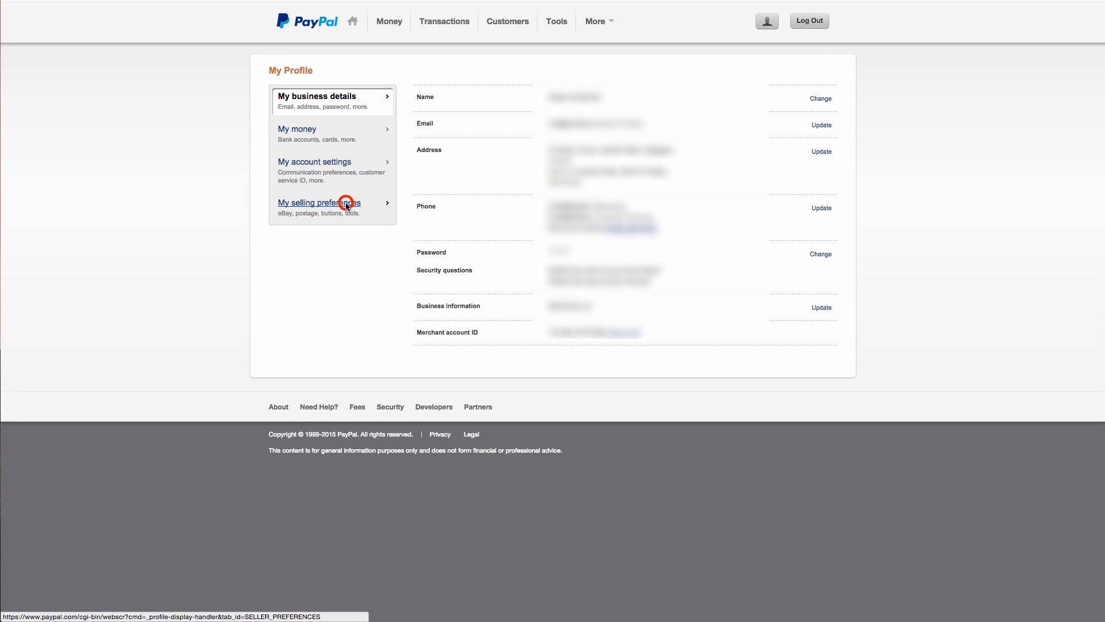
click(318, 203)
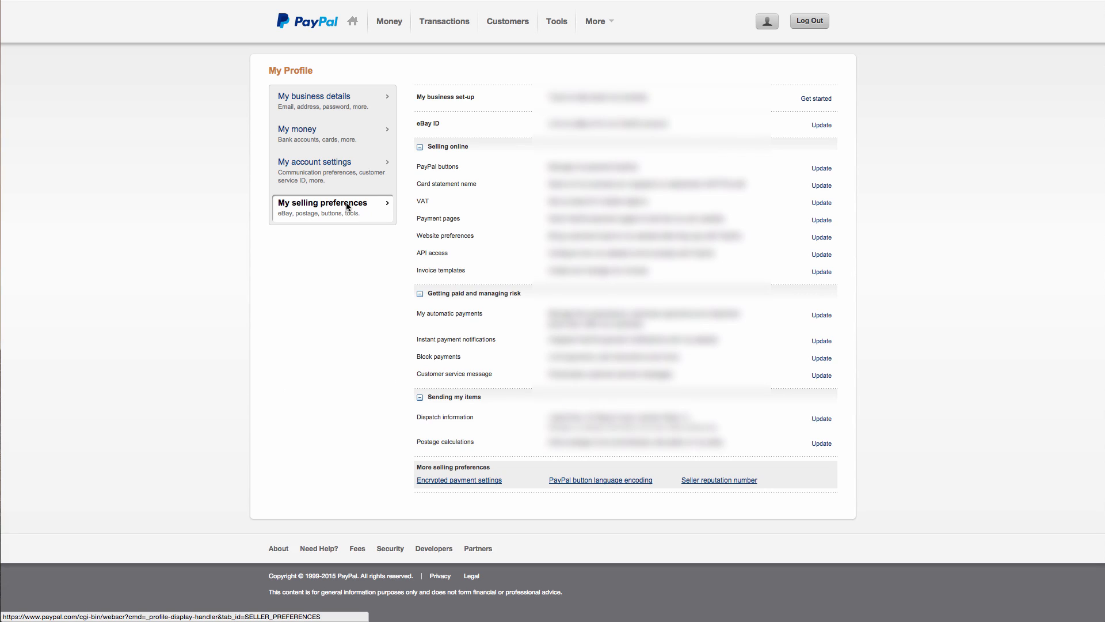
mouse_move(466, 337)
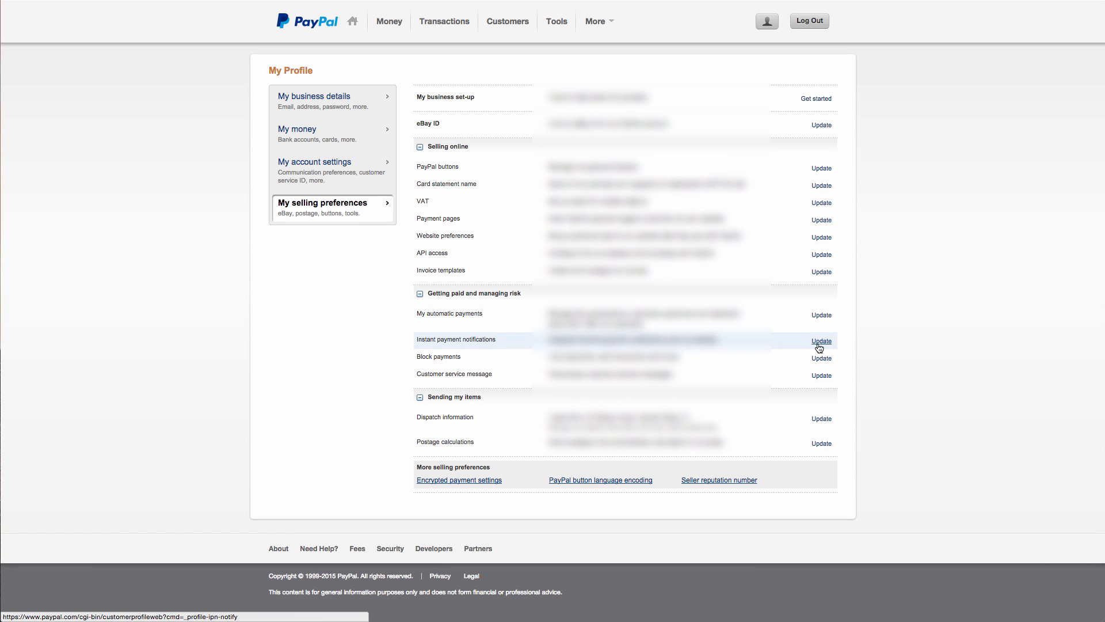
Bring up the Instant Payment Notification overview via Update next to Instant payment notifications.
click(821, 341)
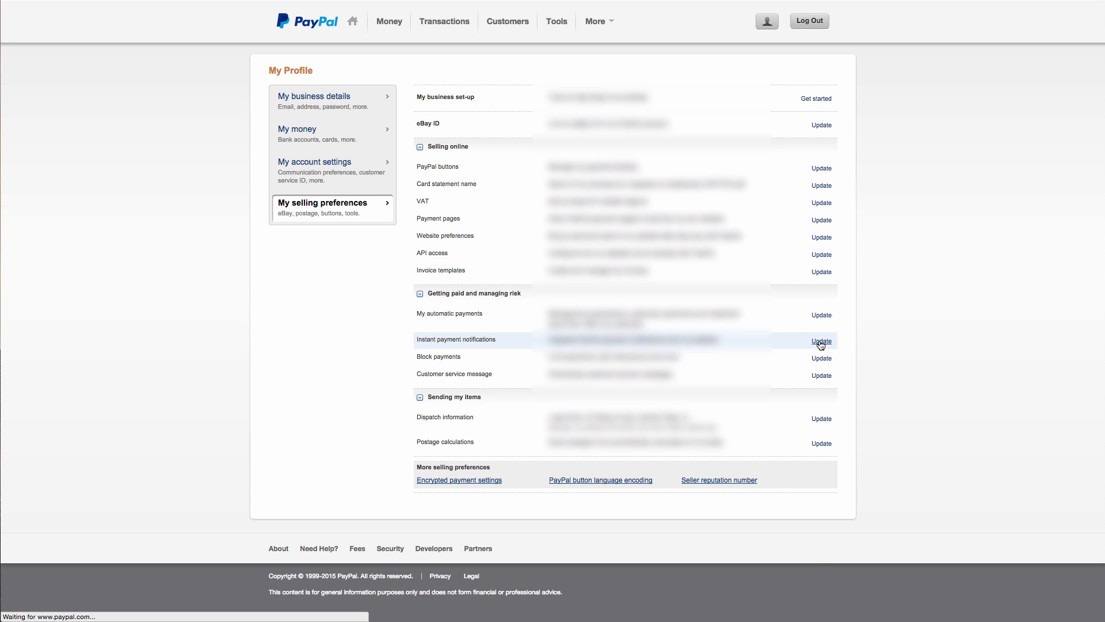
click(821, 342)
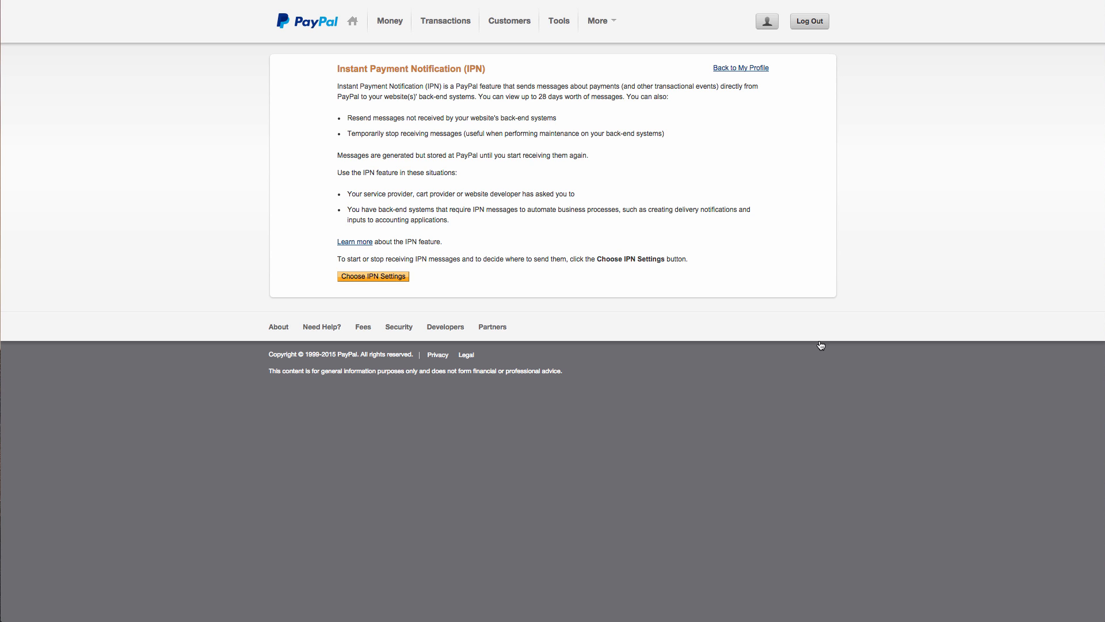
mouse_move(627, 309)
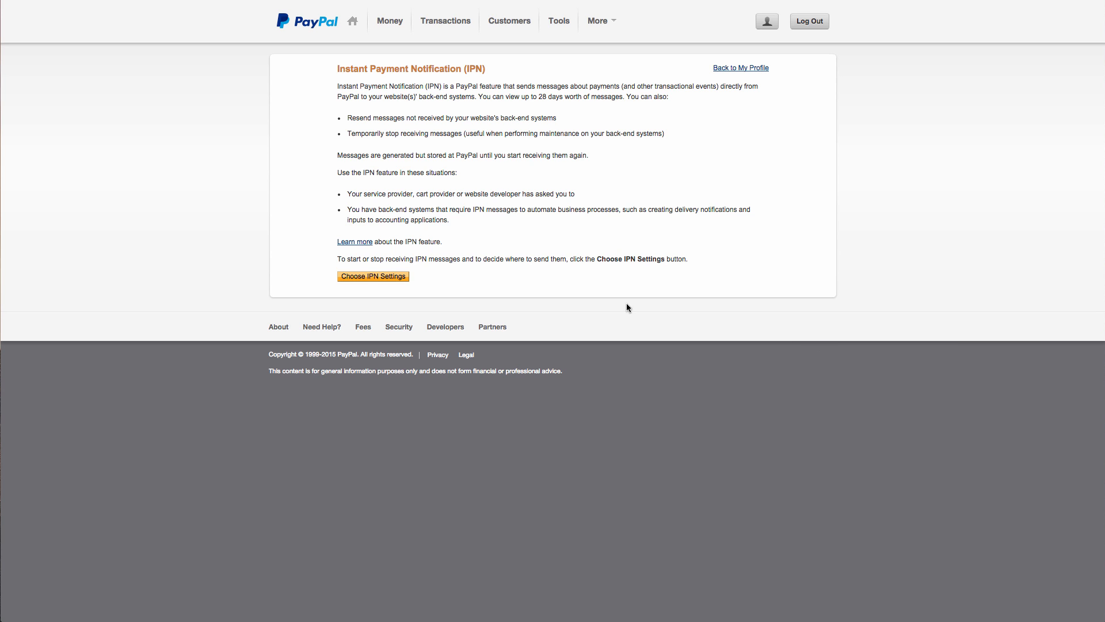
click(373, 275)
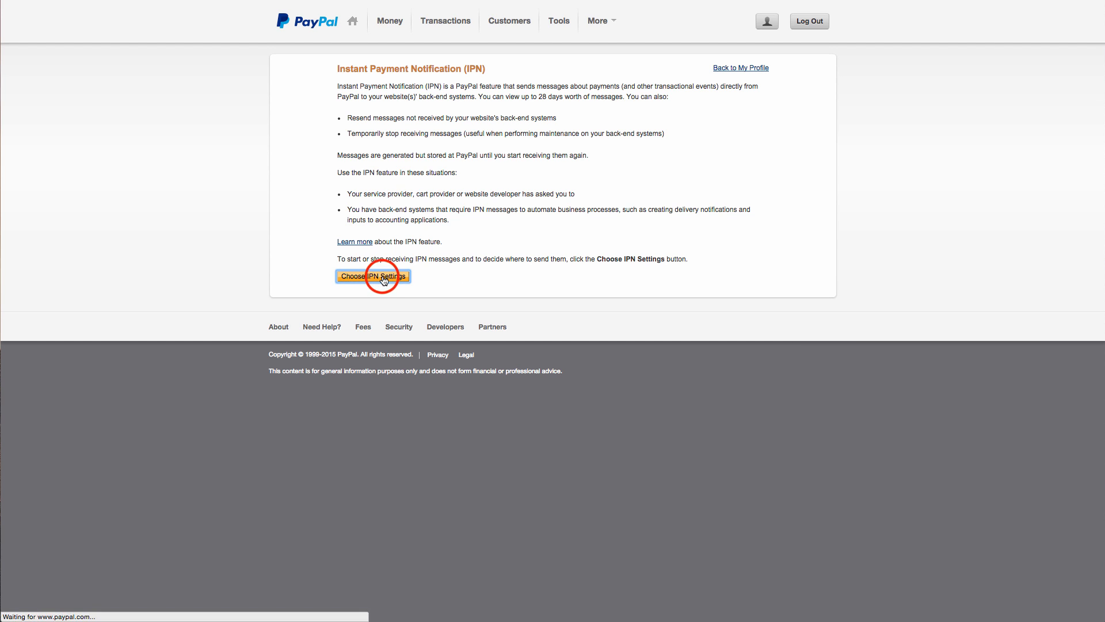
click(373, 275)
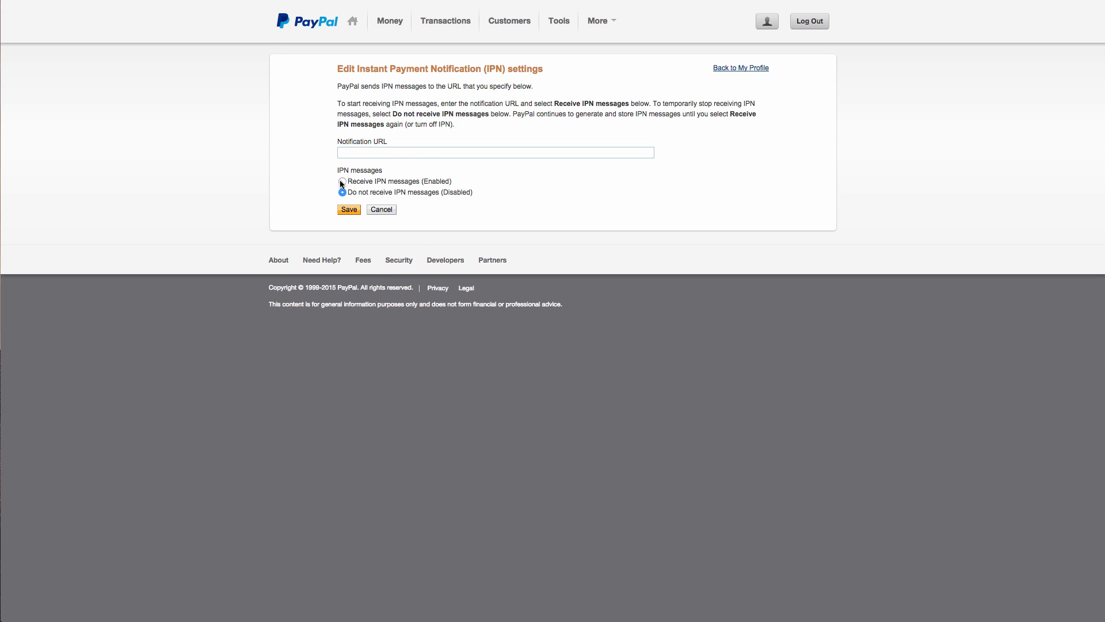
click(342, 181)
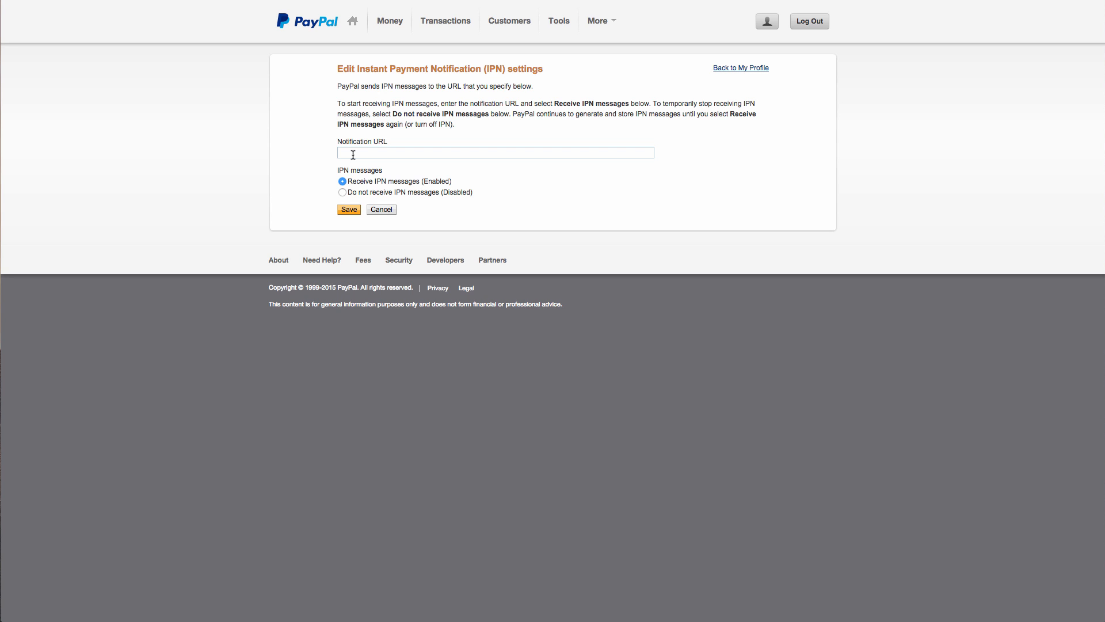
text(http://www.trubeats.com)
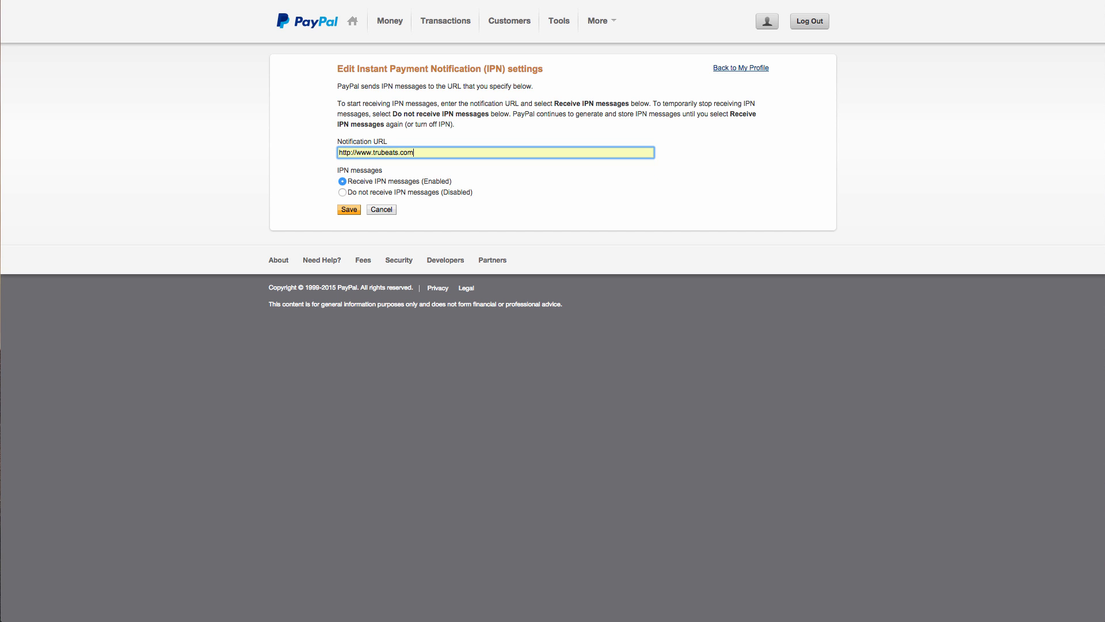
click(347, 209)
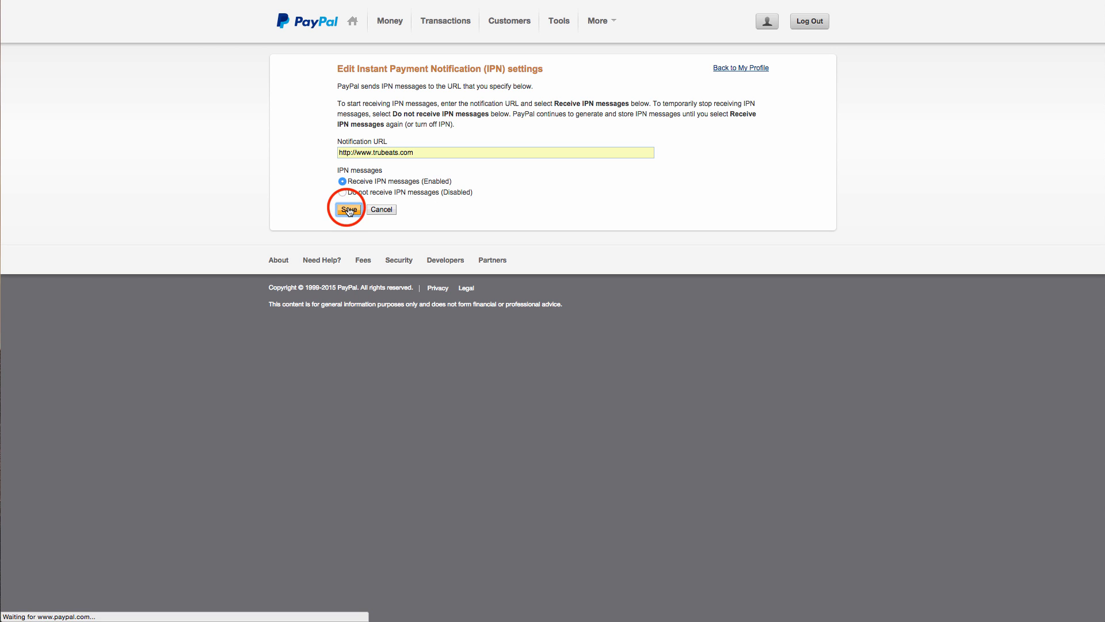
click(346, 210)
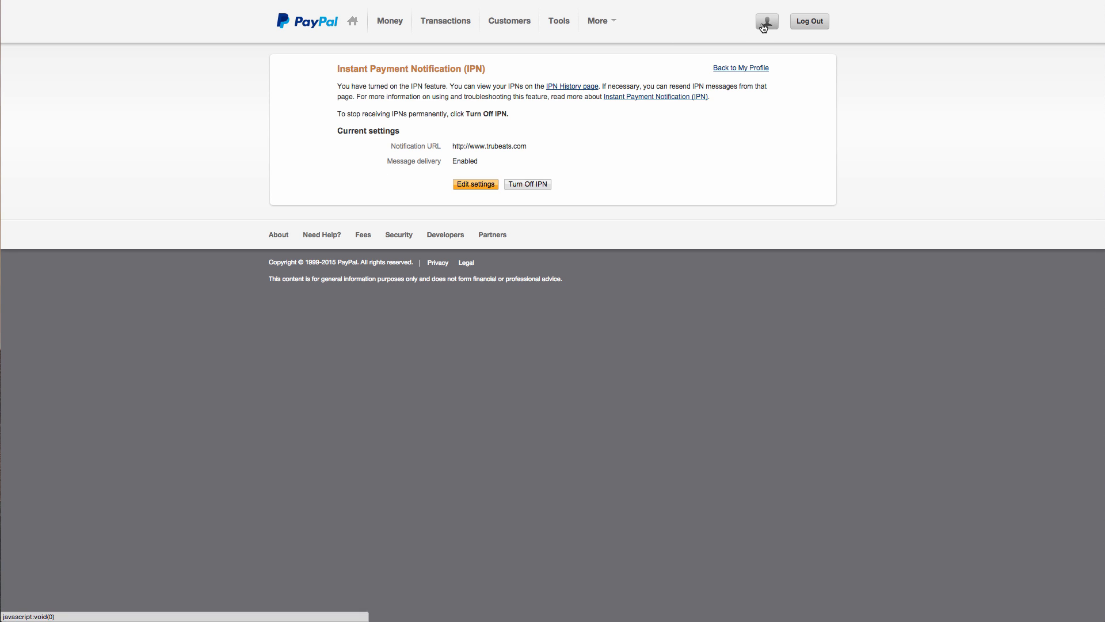
Return to My selling preferences via Profile and Settings and head to Website preferences.
click(767, 21)
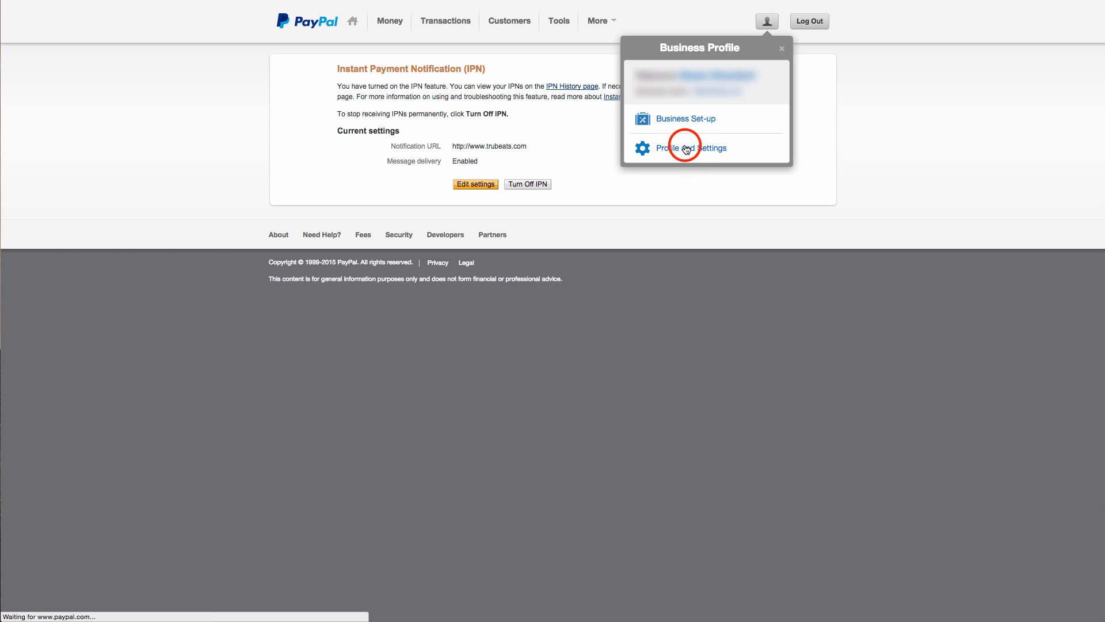
click(689, 149)
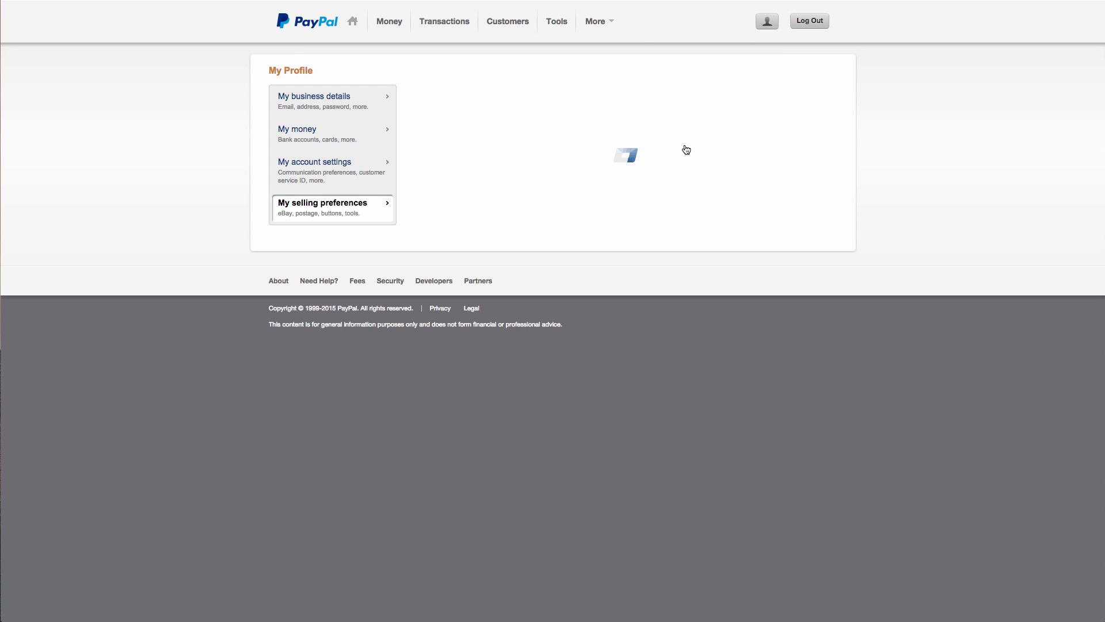
click(322, 203)
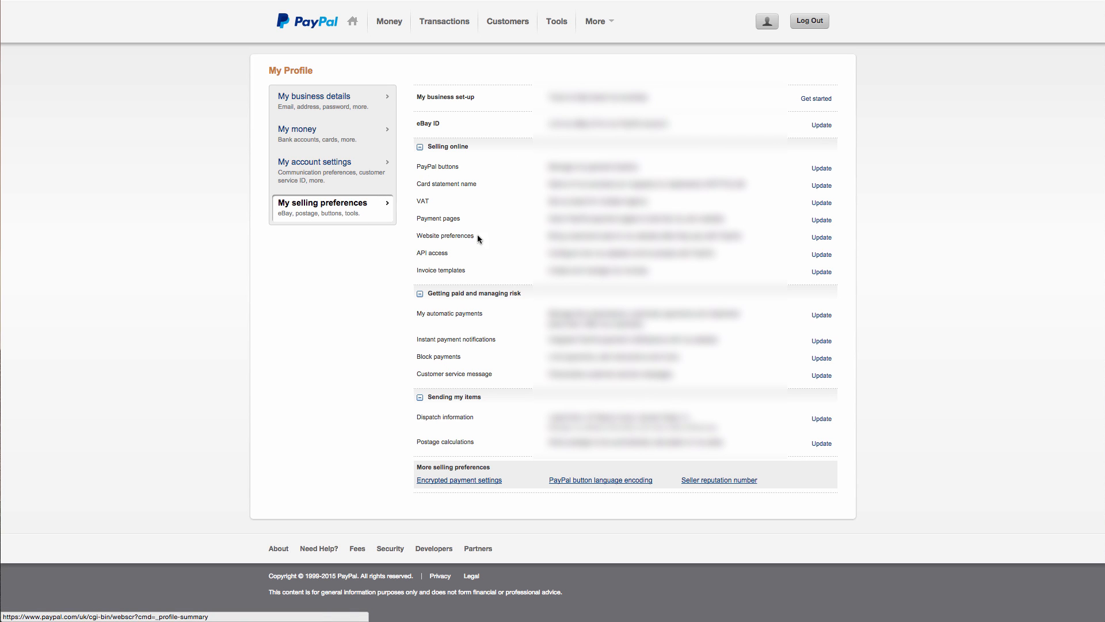
click(821, 236)
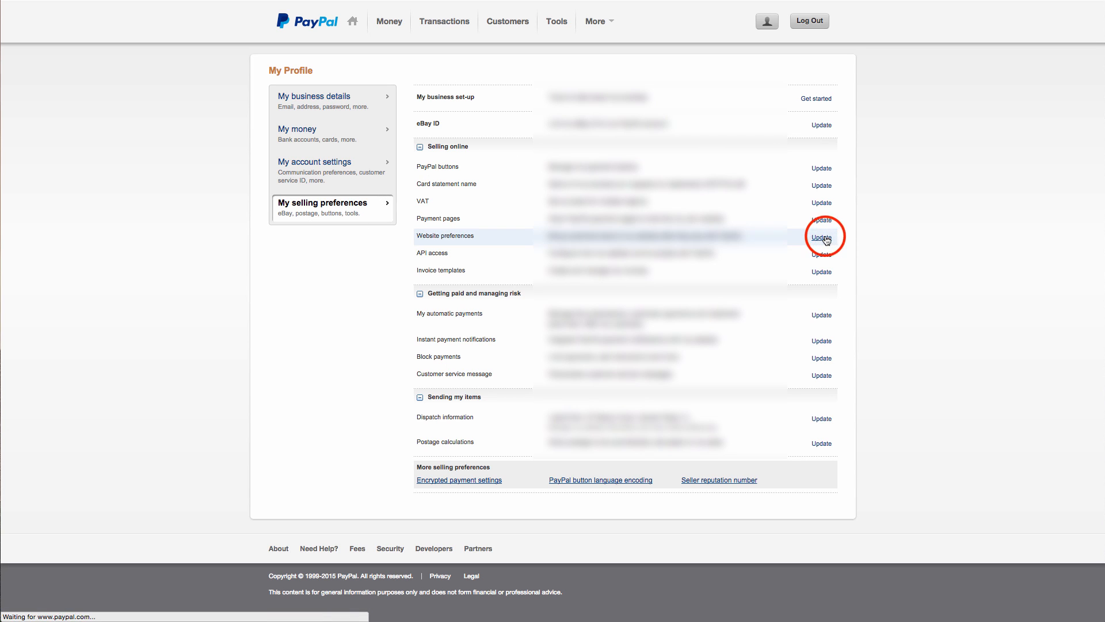
click(821, 237)
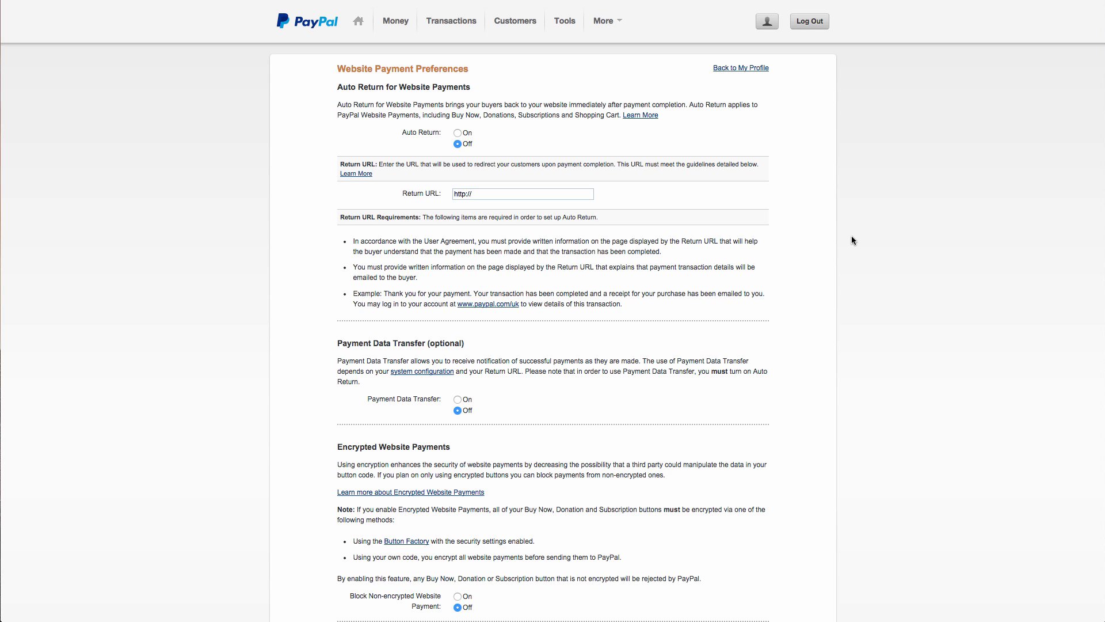
mouse_move(476, 141)
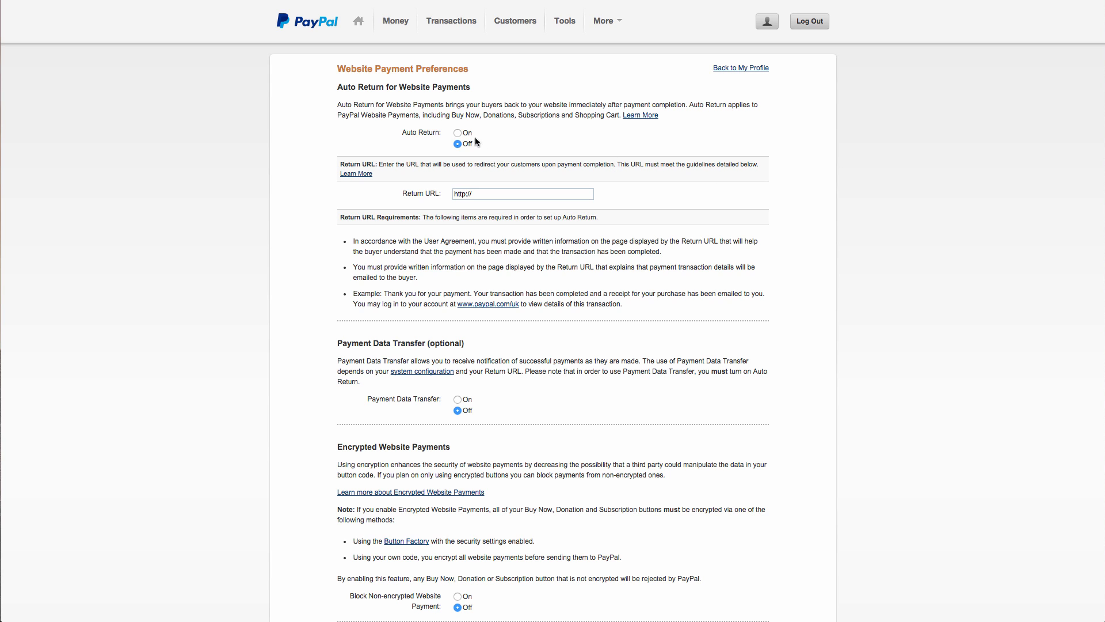
click(457, 133)
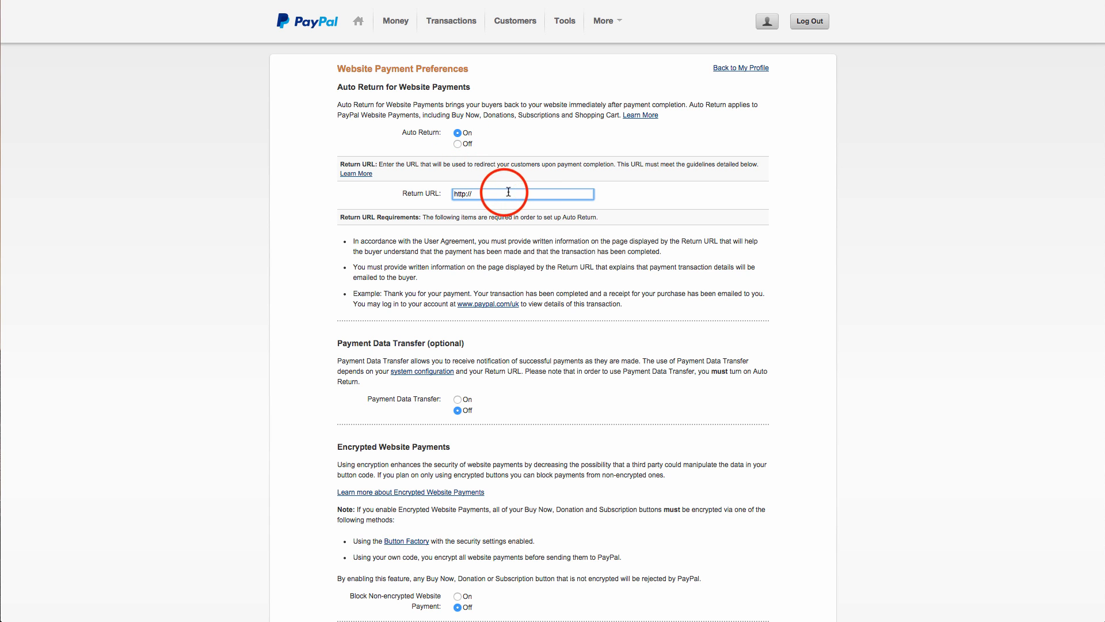
text(www.myflash)
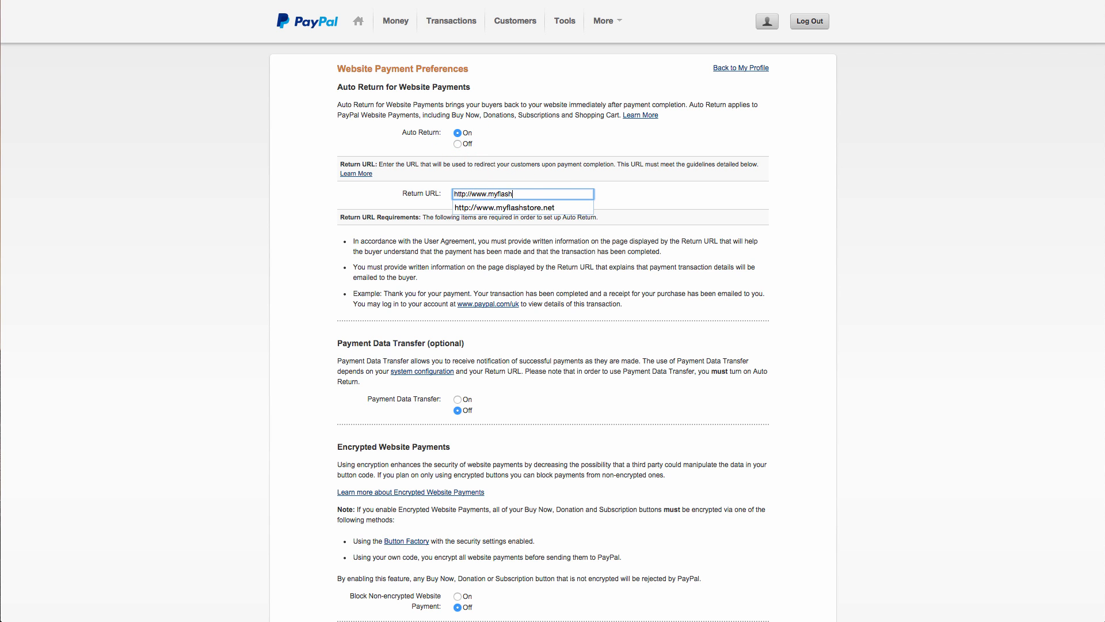
click(504, 207)
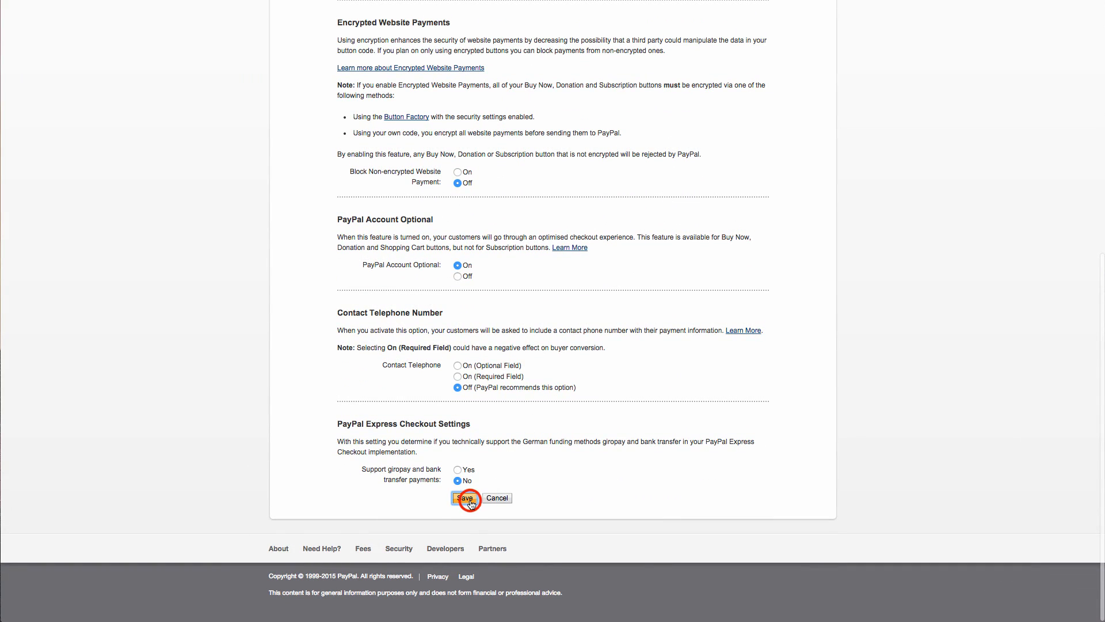
Save the Website Payment Preferences so PayPal confirms they were saved.
click(464, 498)
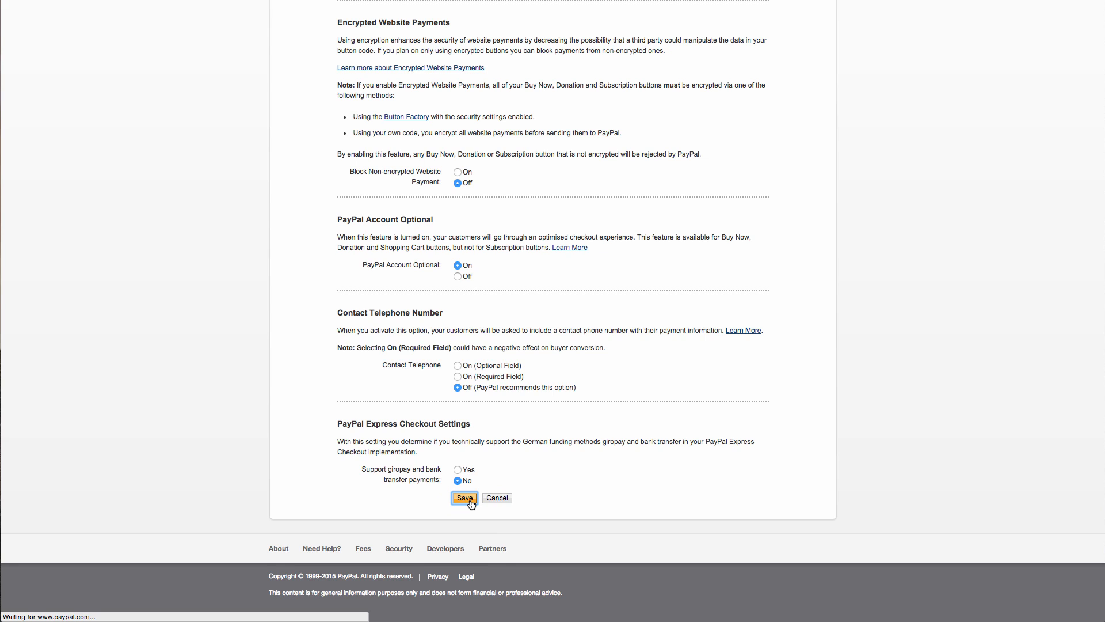
click(464, 497)
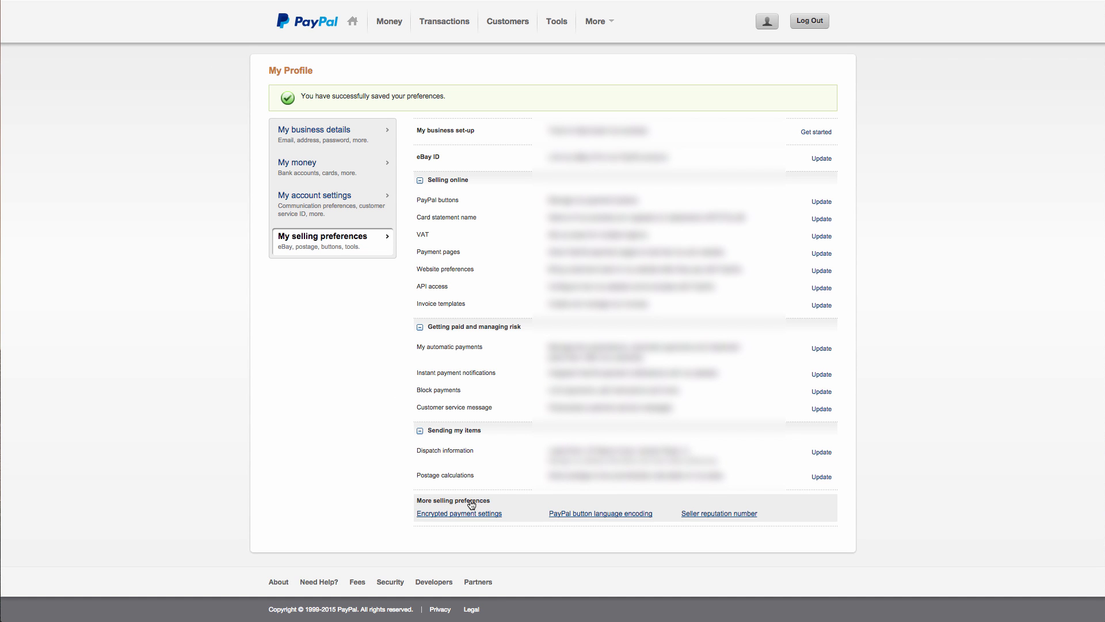